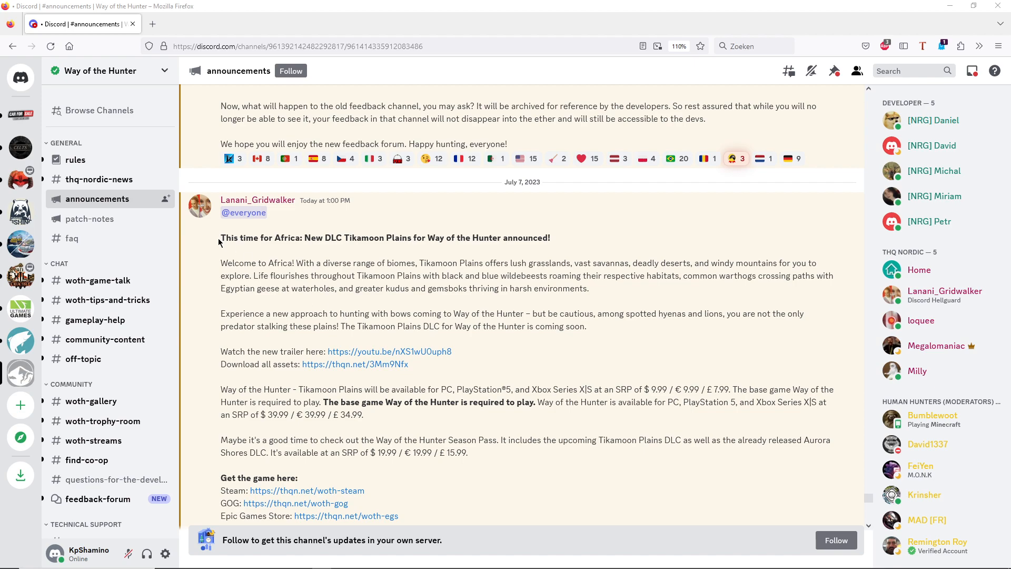
- Highlight and clear the headline, then scroll down to the store and social media links
triple_click(384, 238)
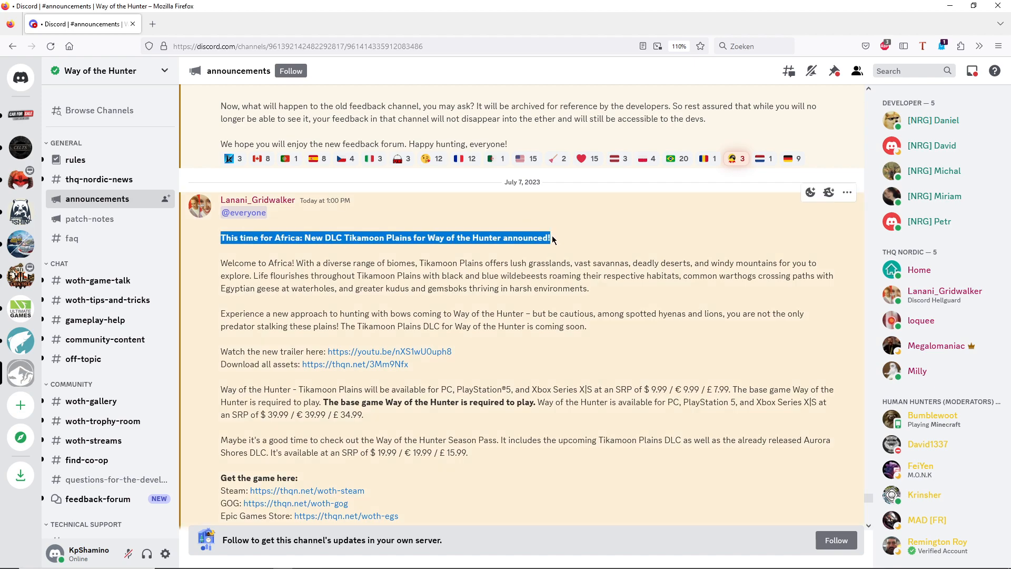
left_click(591, 399)
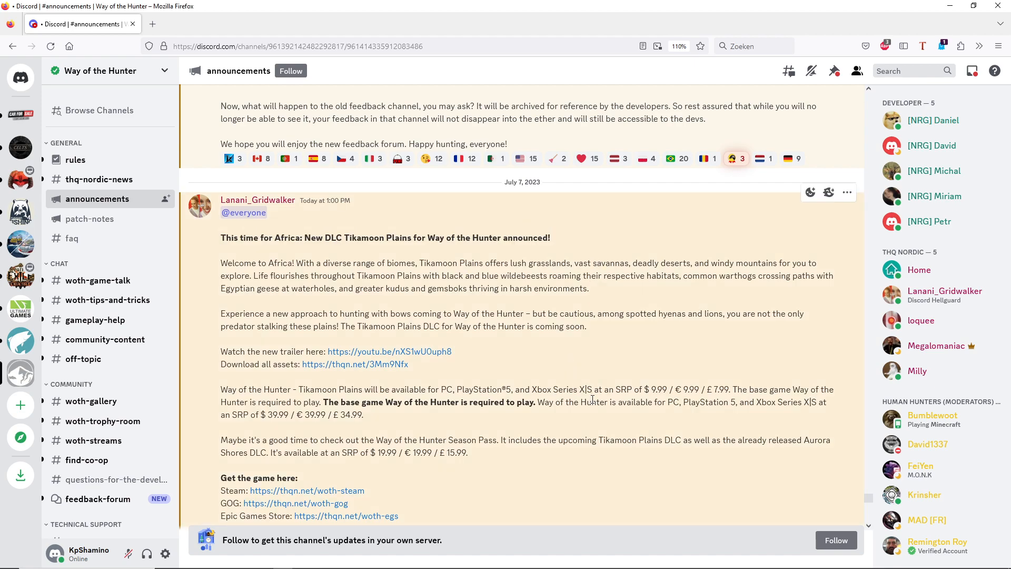
mouse_move(467, 377)
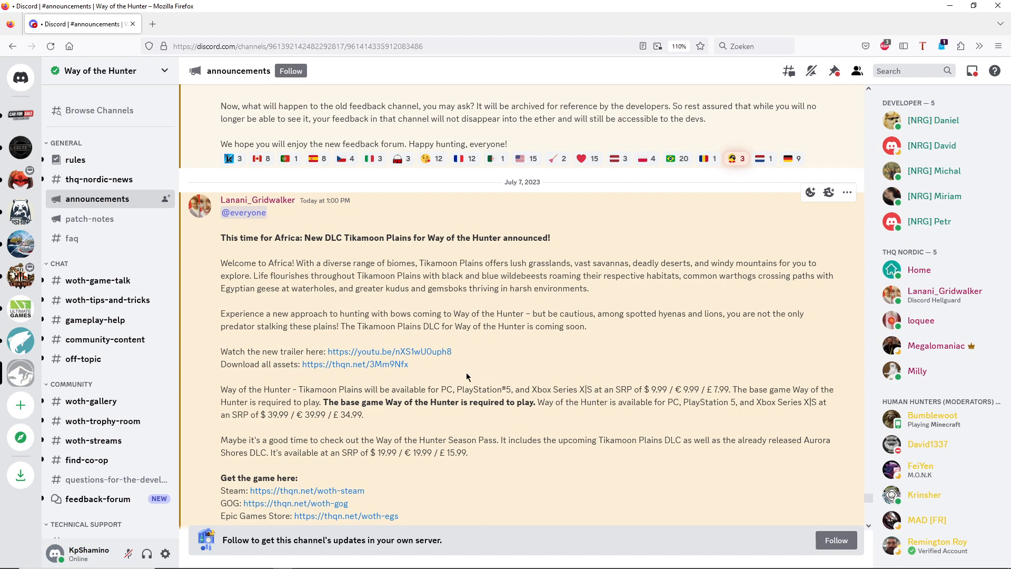
mouse_move(445, 377)
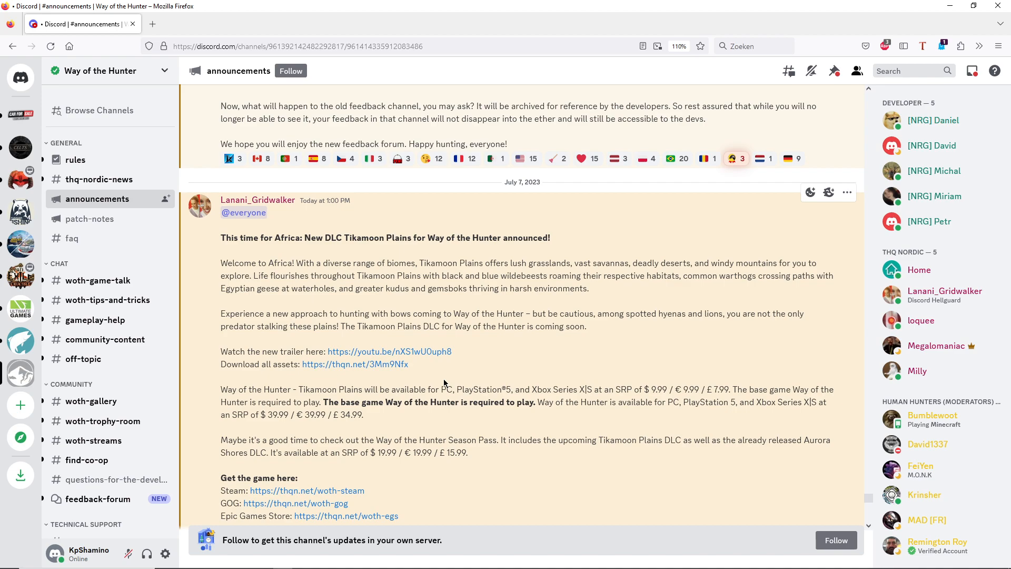
mouse_move(470, 399)
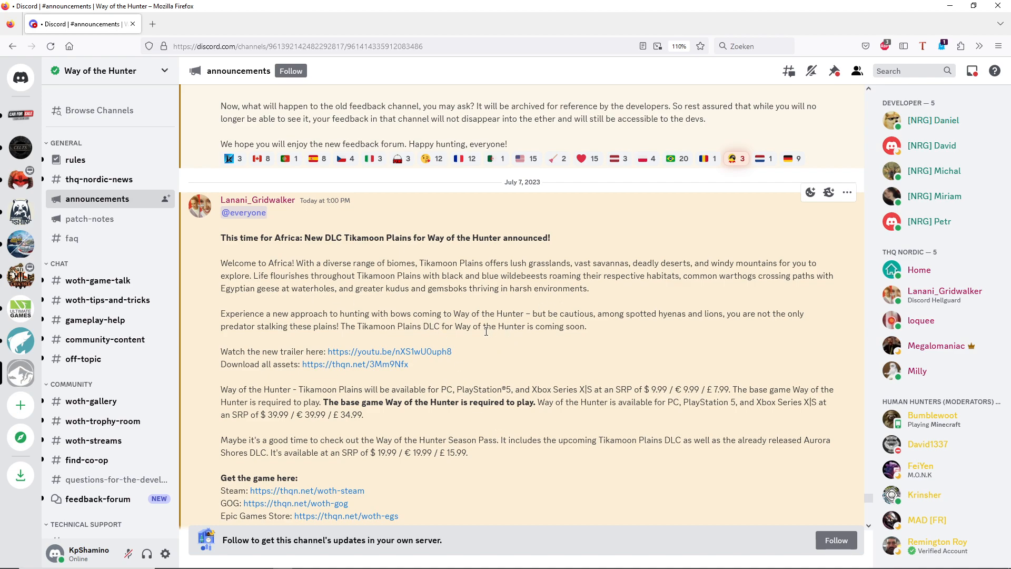
mouse_move(533, 299)
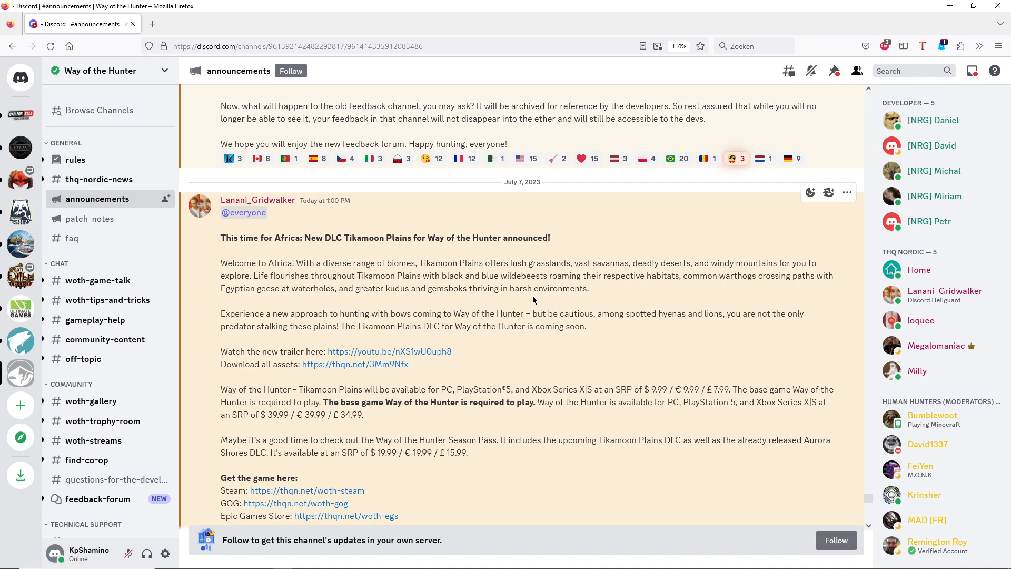
mouse_move(436, 316)
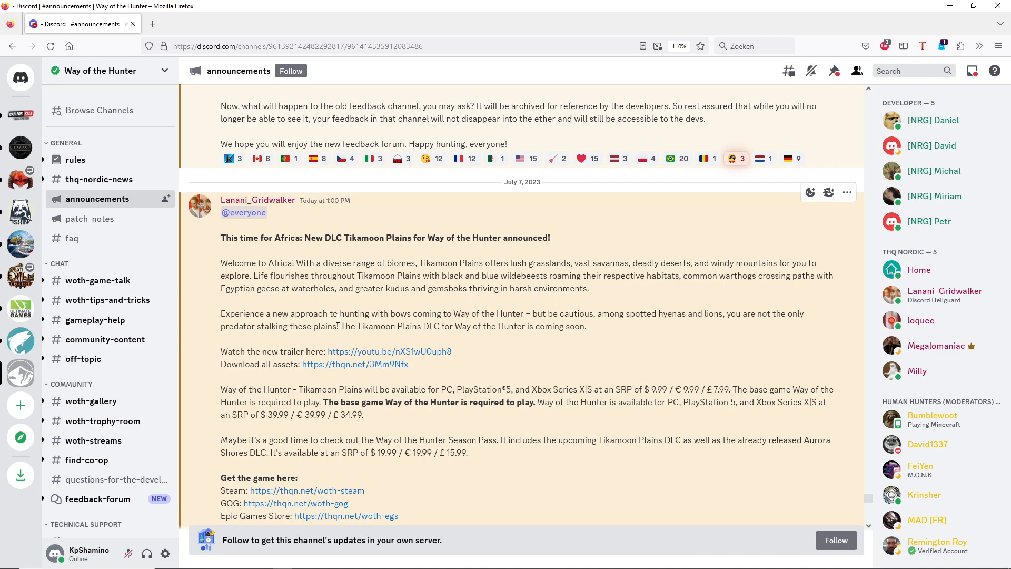
mouse_move(281, 304)
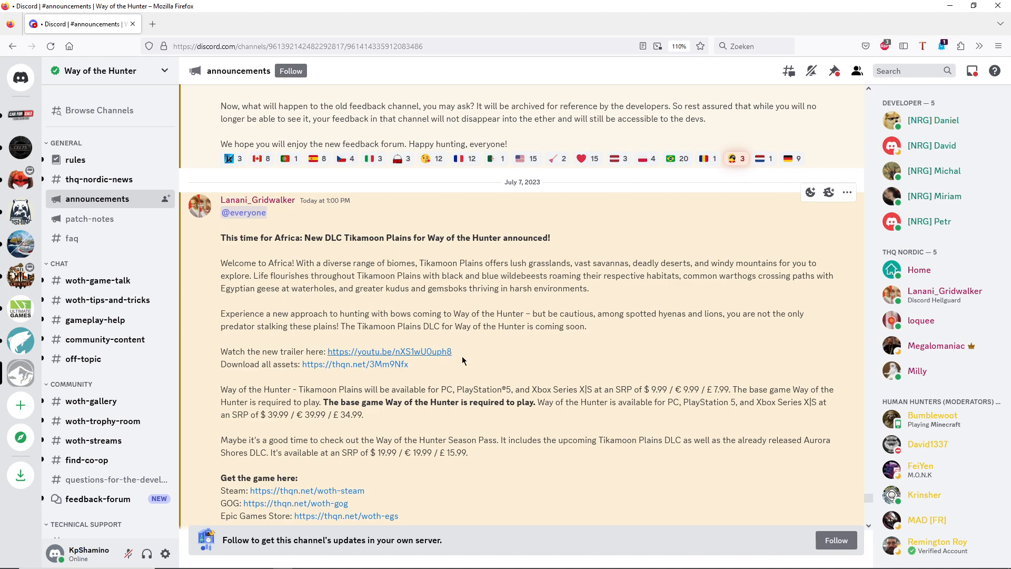
mouse_move(487, 367)
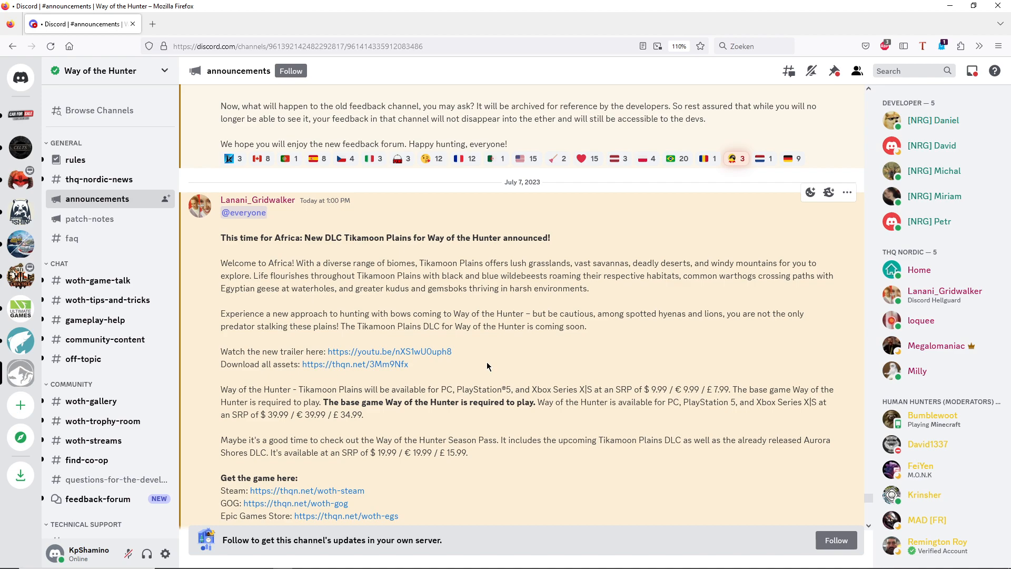
mouse_move(496, 462)
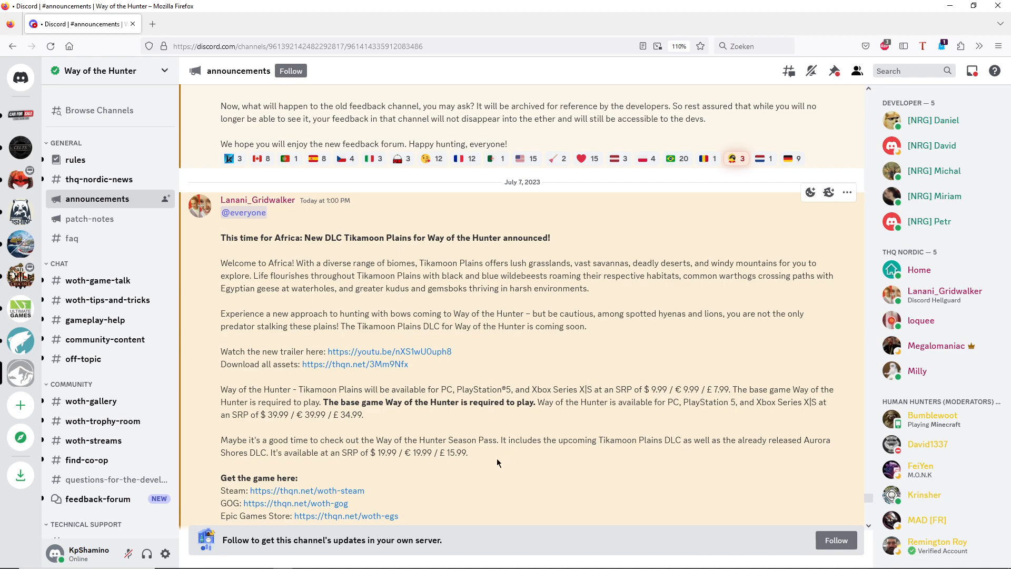
scroll("down", 3)
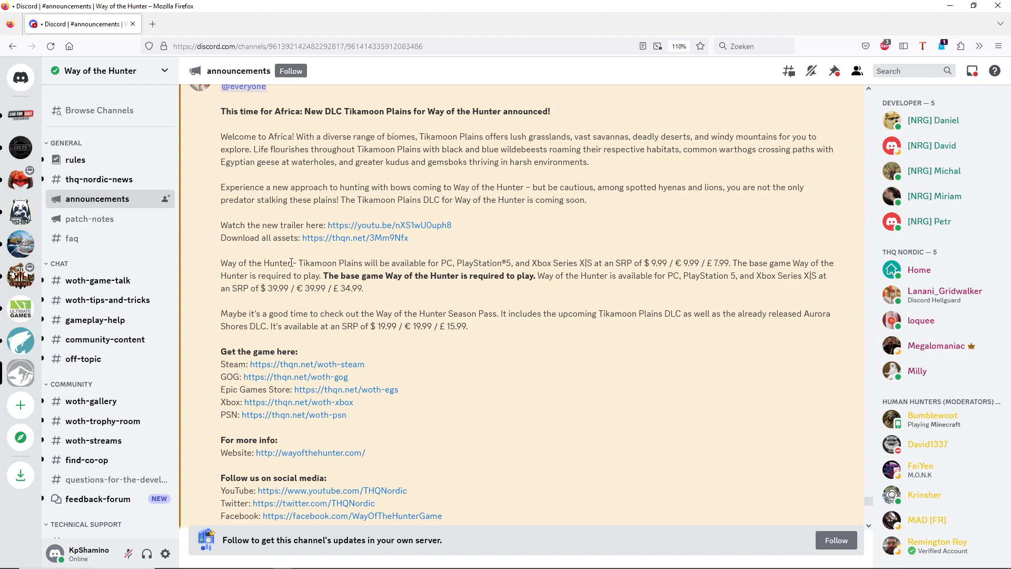
mouse_move(415, 386)
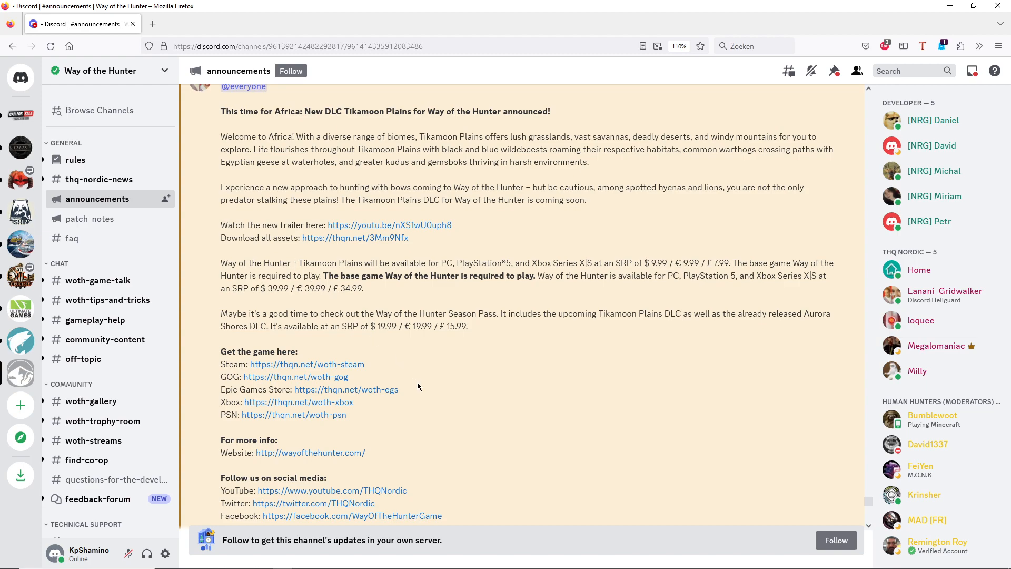
mouse_move(442, 378)
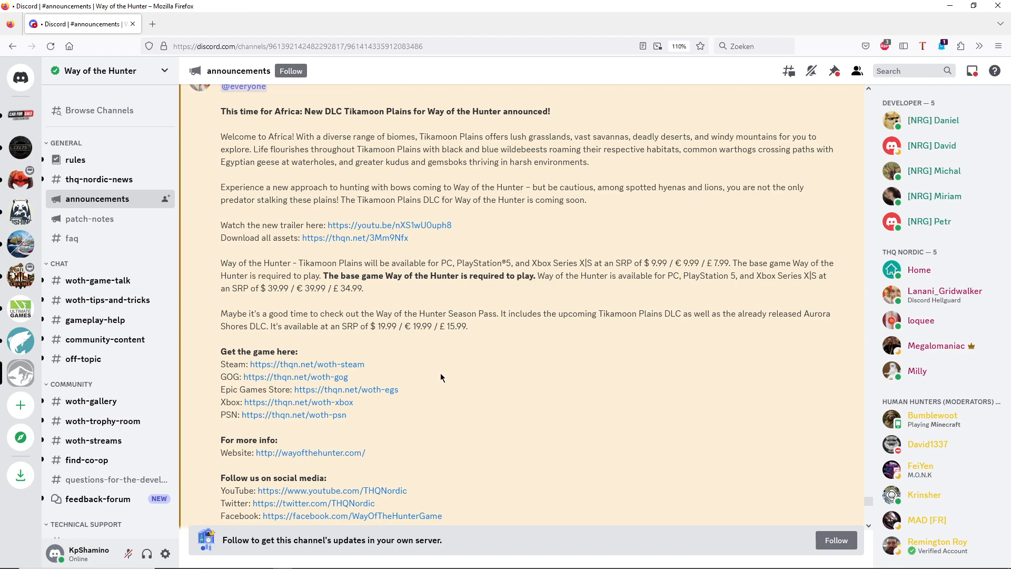
mouse_move(550, 396)
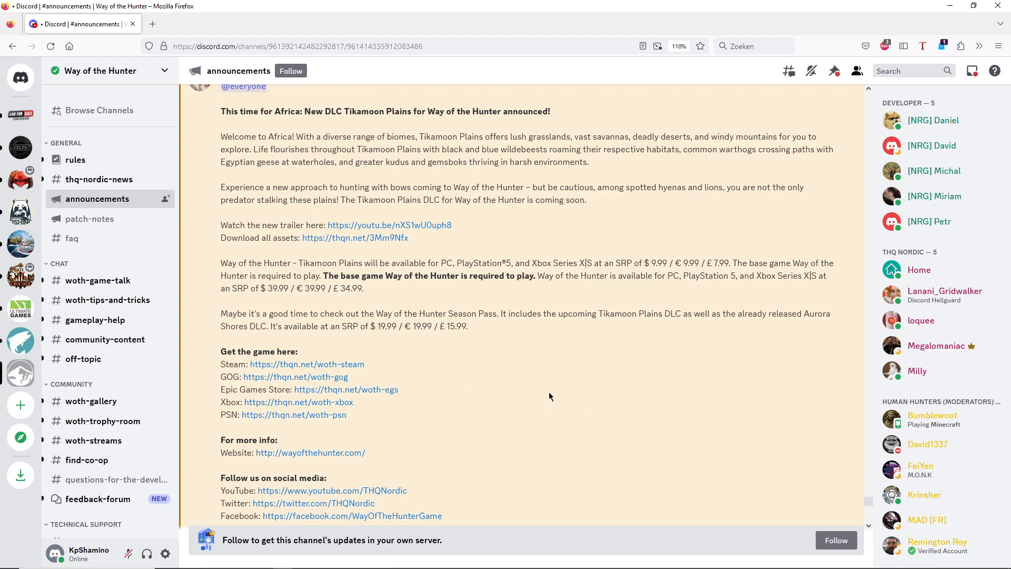
mouse_move(479, 389)
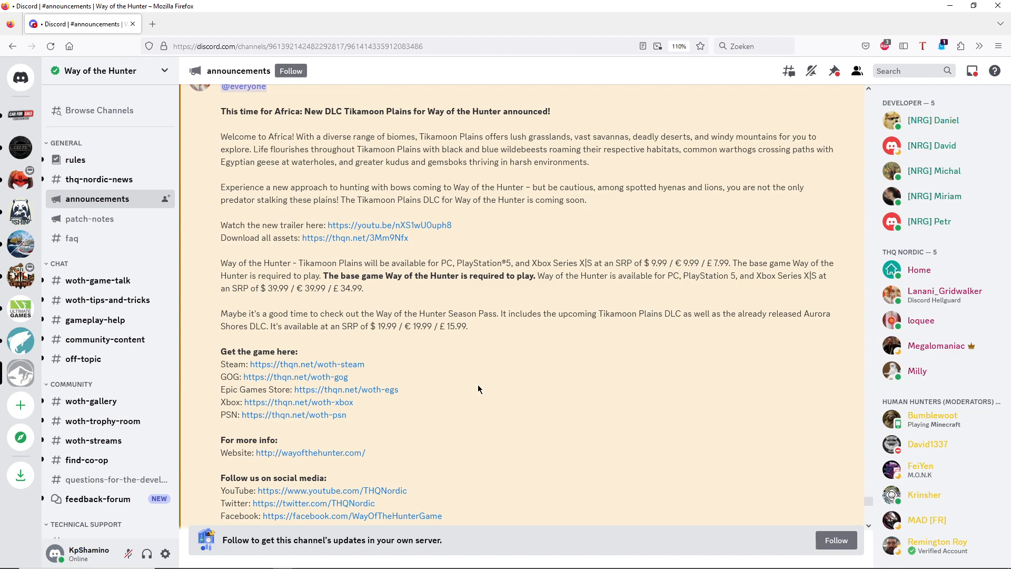
mouse_move(659, 411)
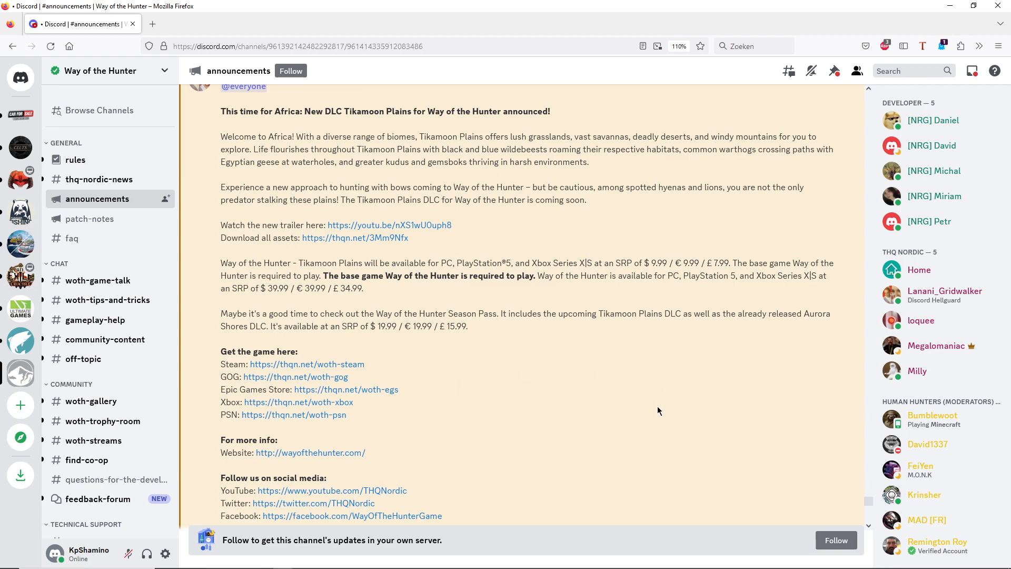
mouse_move(655, 414)
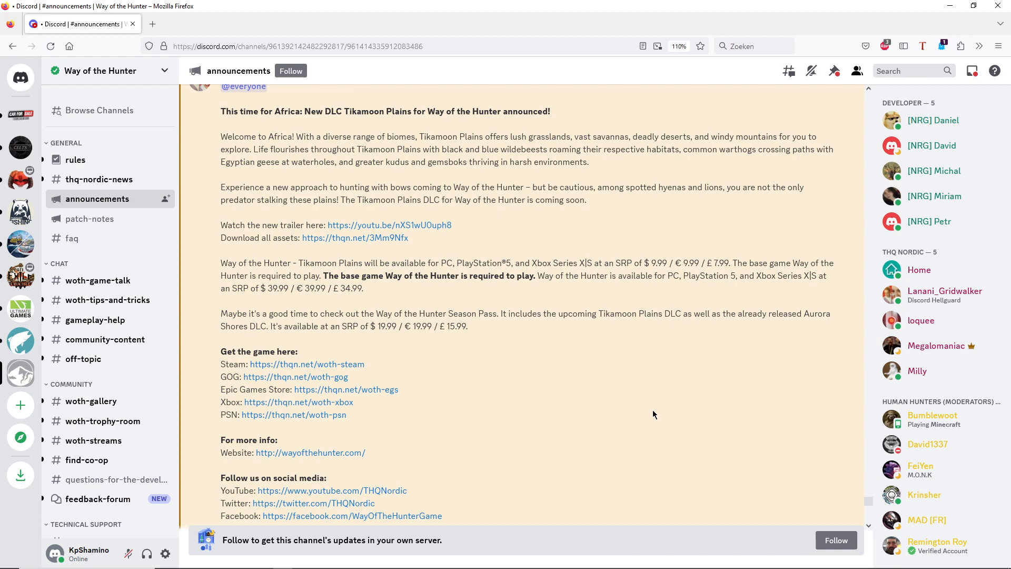
- Scroll past the Instagram, TikTok and Twitch links to the Tikamoon Plains DLC banner
scroll("down", 3)
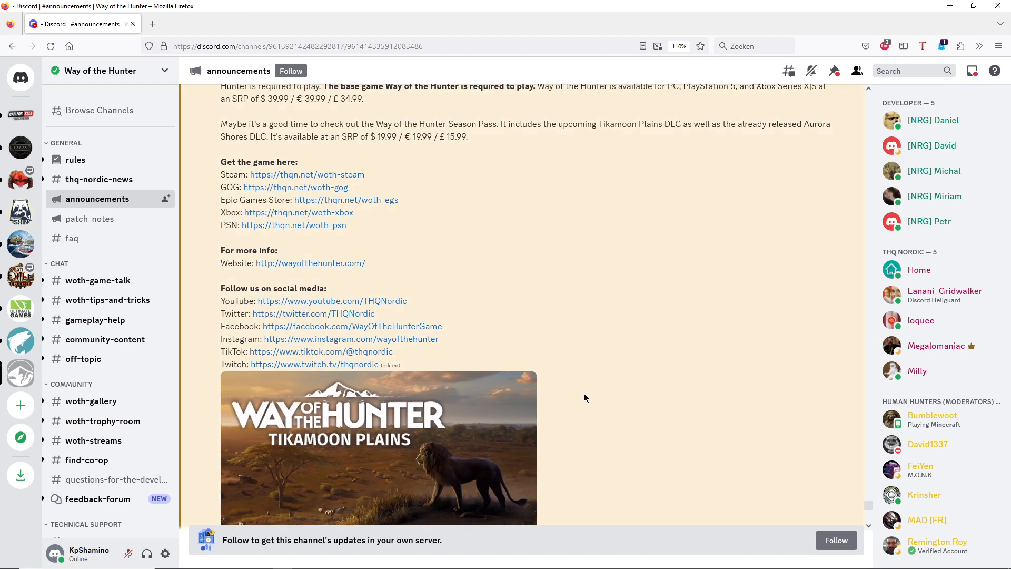
mouse_move(558, 393)
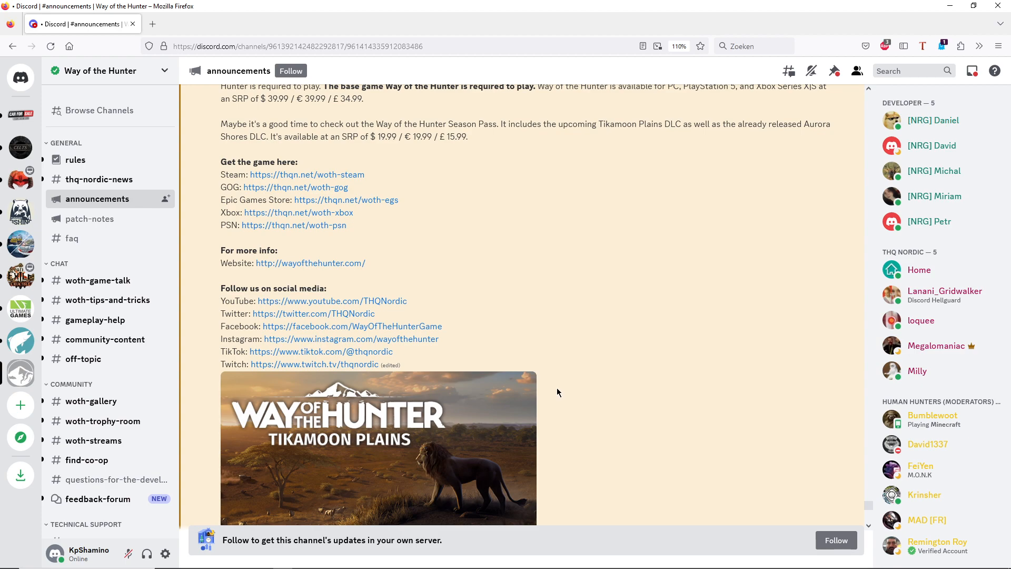
mouse_move(605, 388)
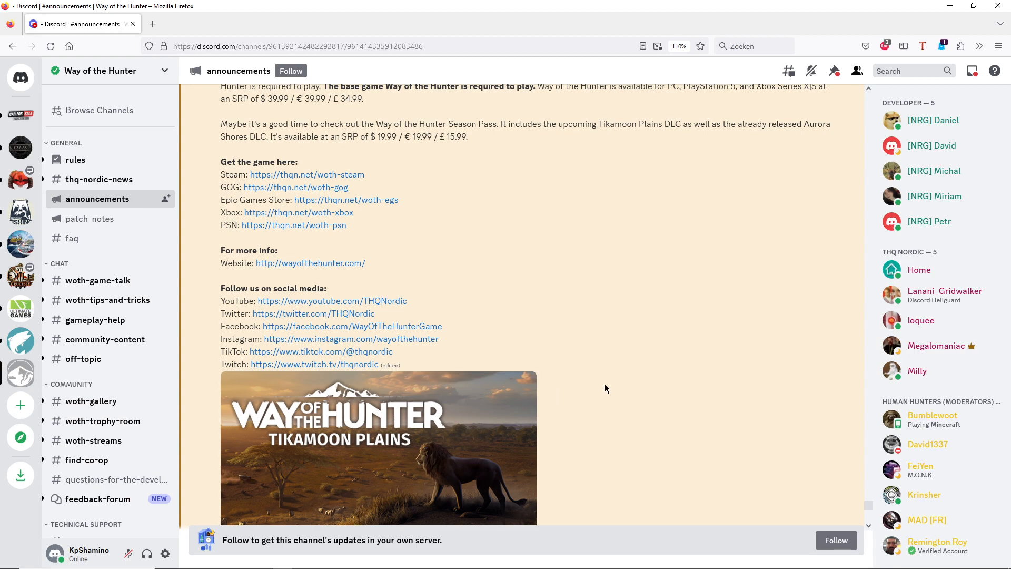